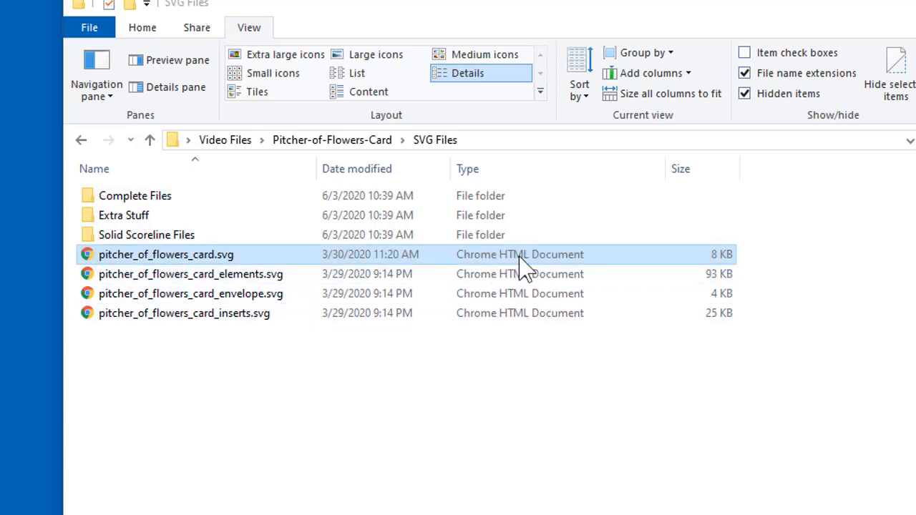
mouse_move(565, 280)
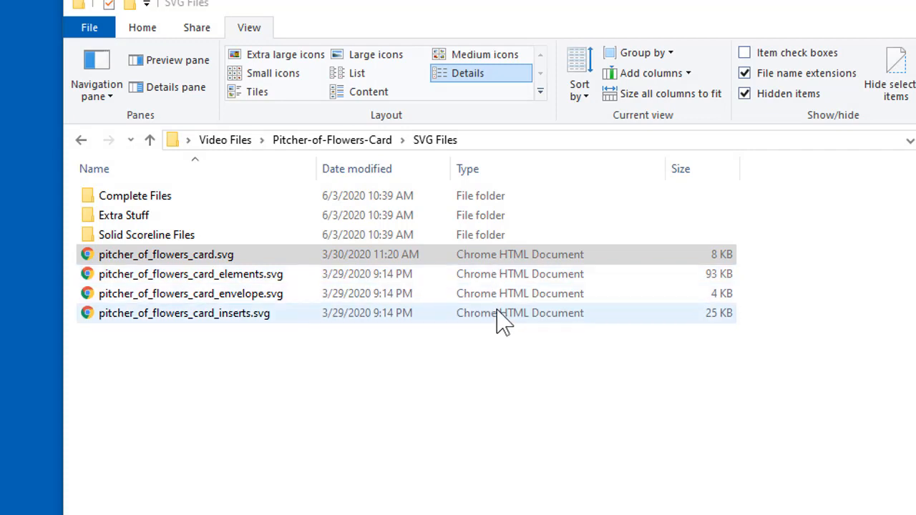
Preview pitcher_of_flowers_card.svg in Google Chrome, then minimize the browser window
left_click(166, 254)
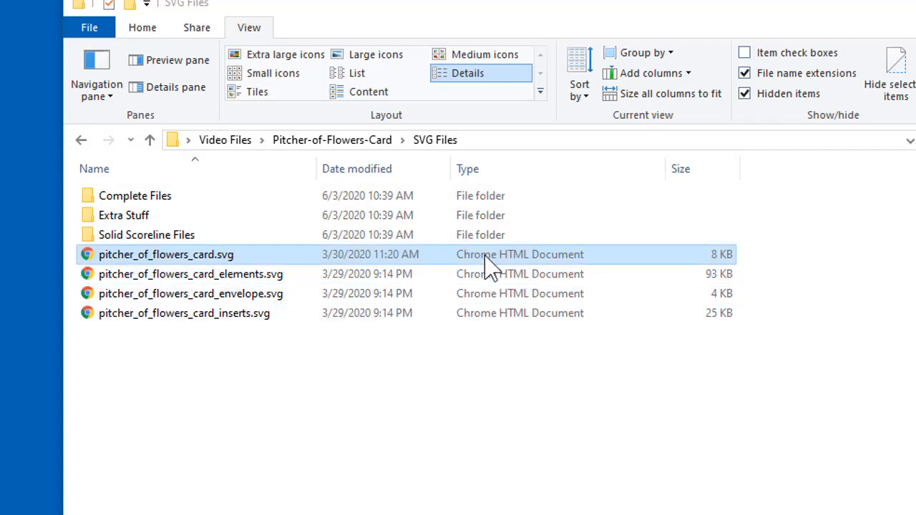
mouse_move(478, 270)
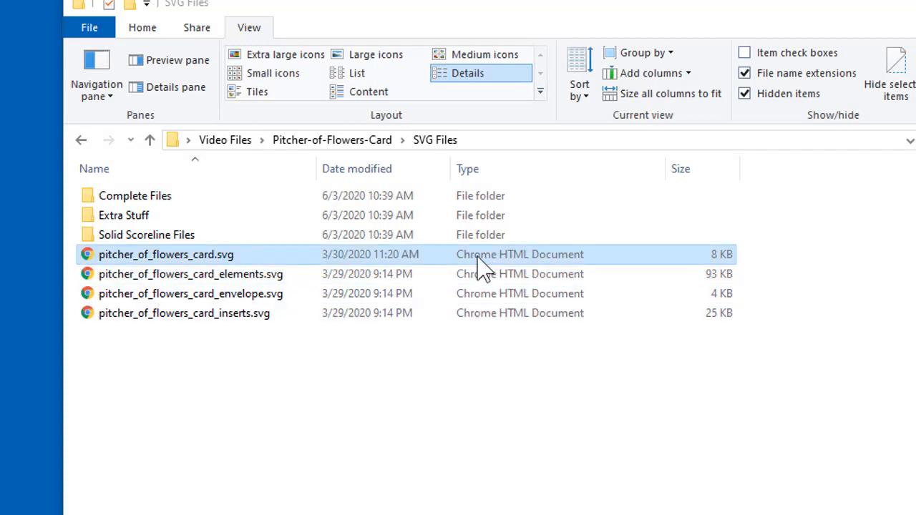
mouse_move(229, 263)
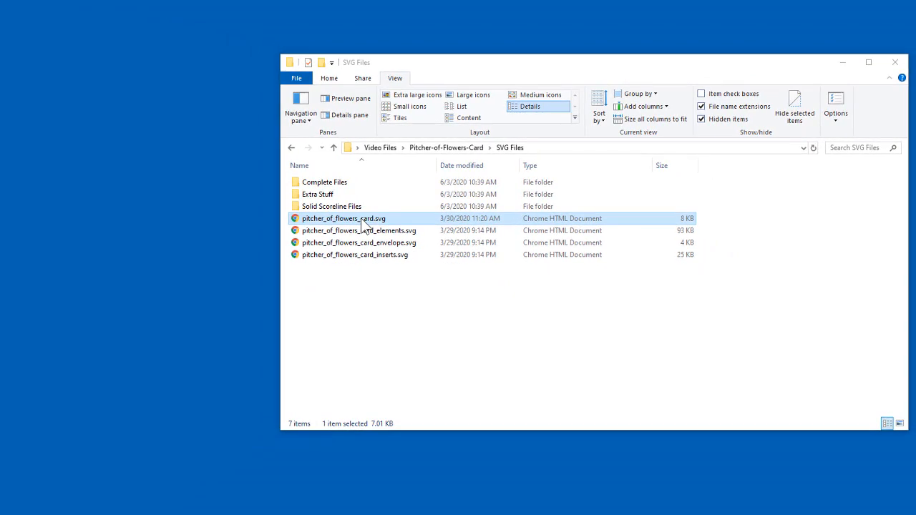
double_click(342, 218)
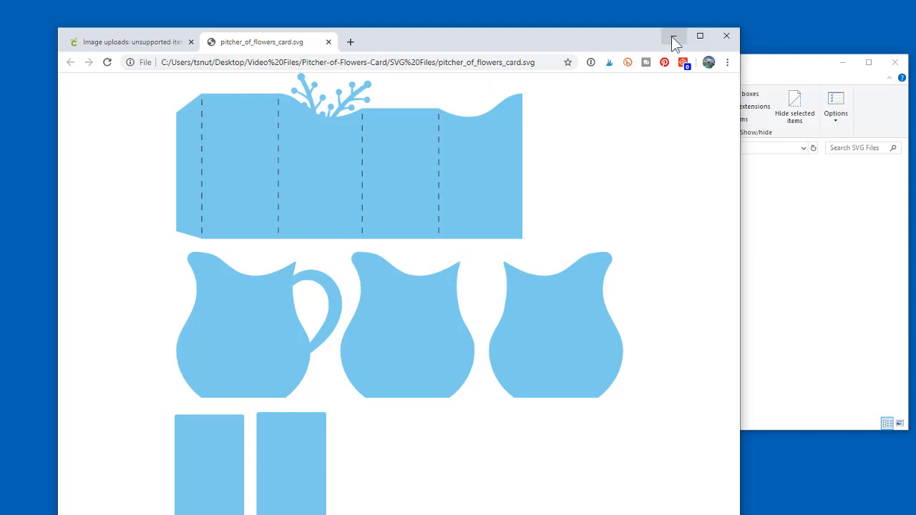
mouse_move(669, 36)
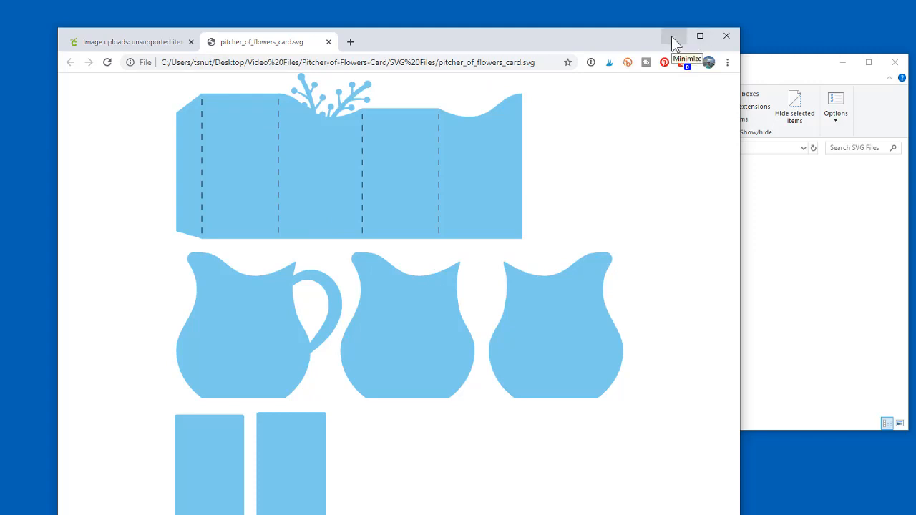
left_click(669, 35)
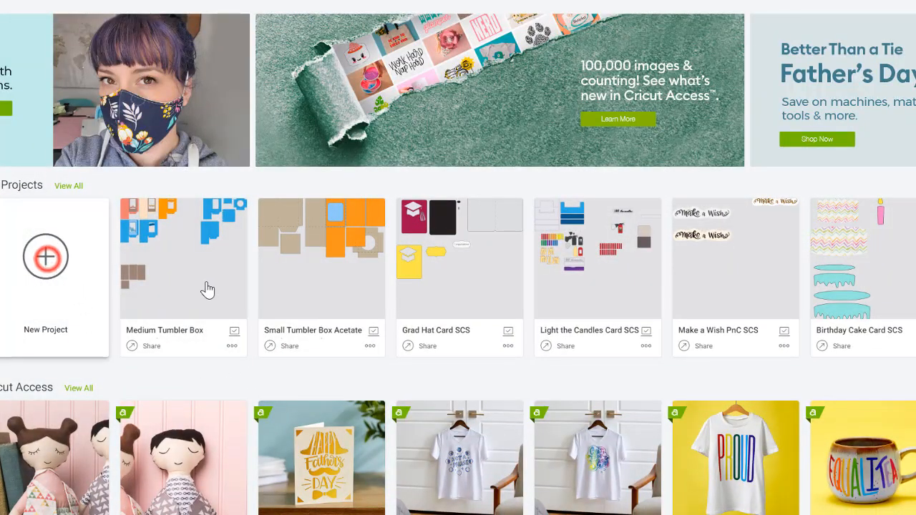
Upload pitcher_of_flowers_card.svg into a new Cricut project and select its uploaded thumbnail
left_click(45, 257)
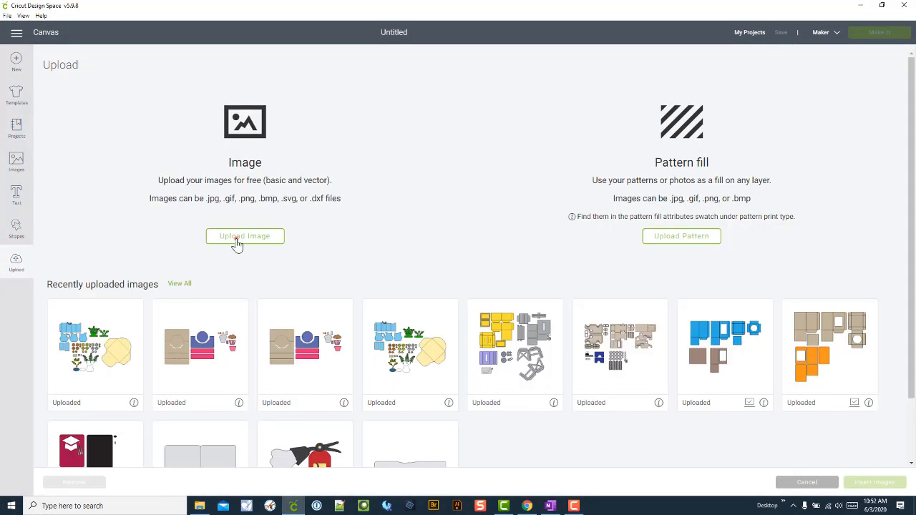
left_click(244, 237)
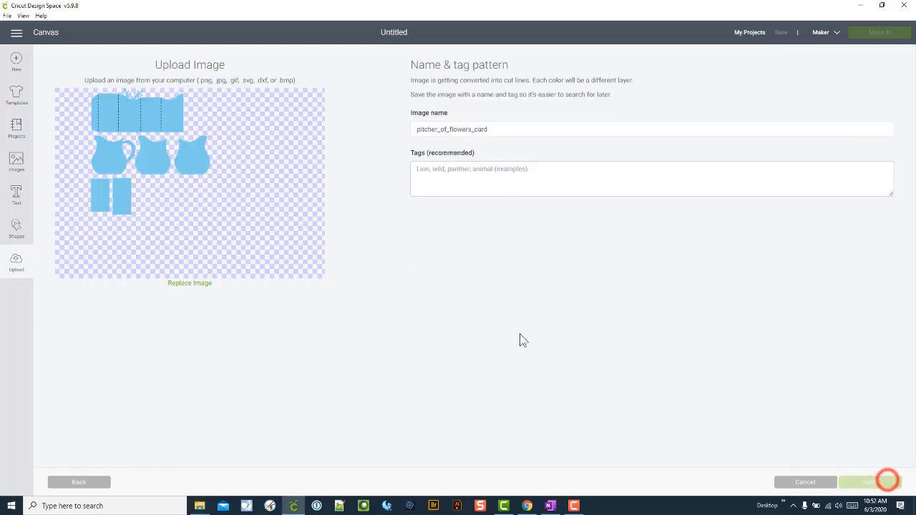
left_click(885, 481)
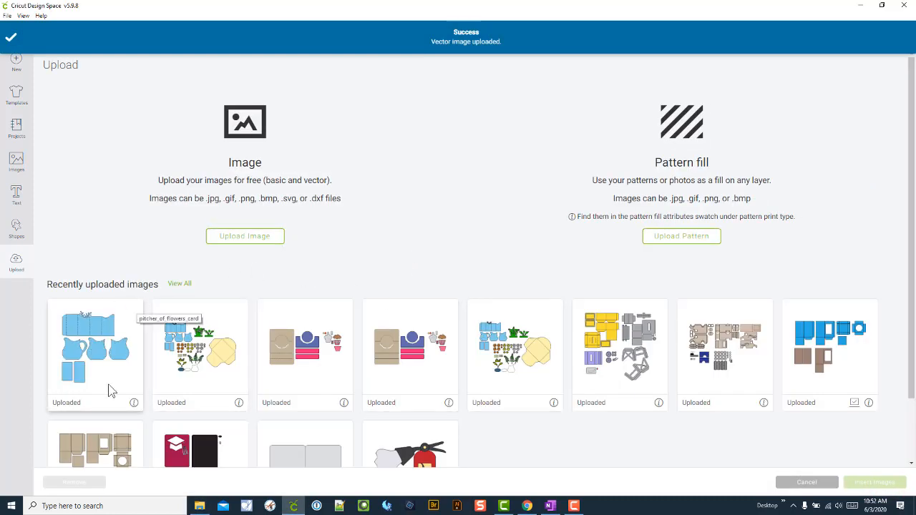
left_click(95, 346)
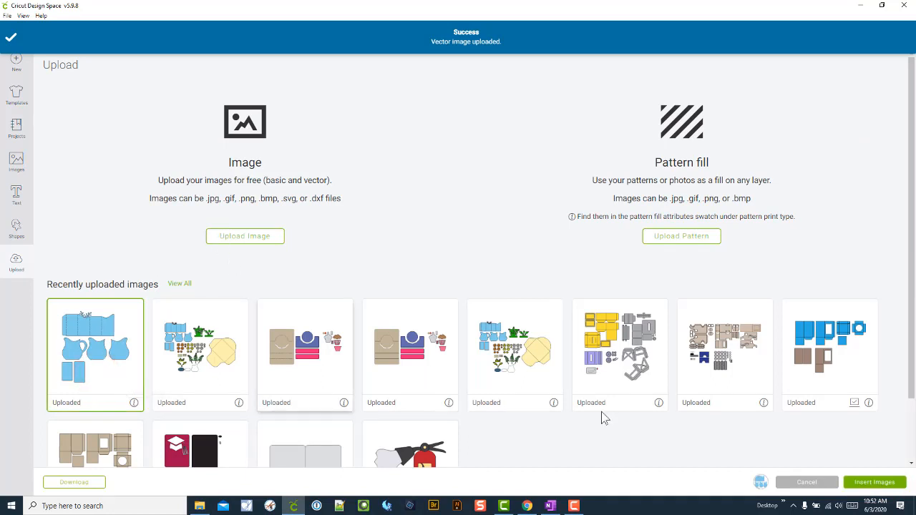
left_click(806, 482)
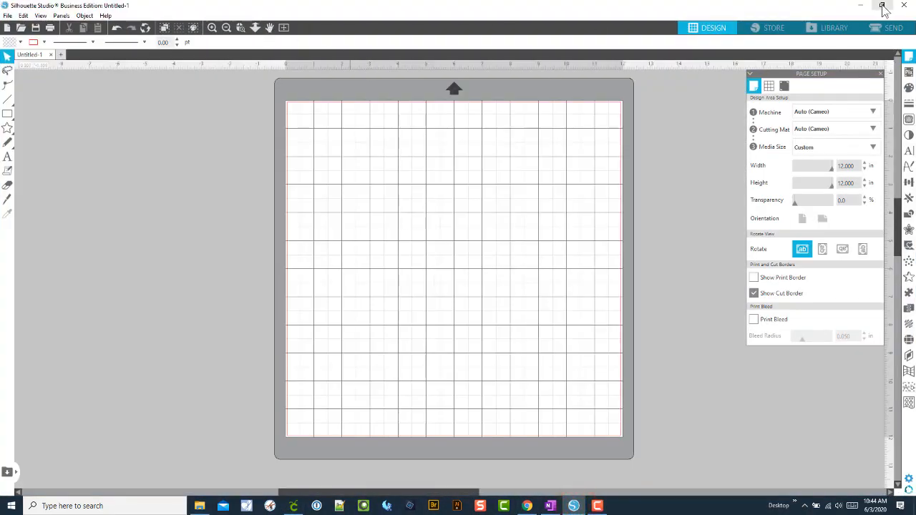
mouse_move(453, 12)
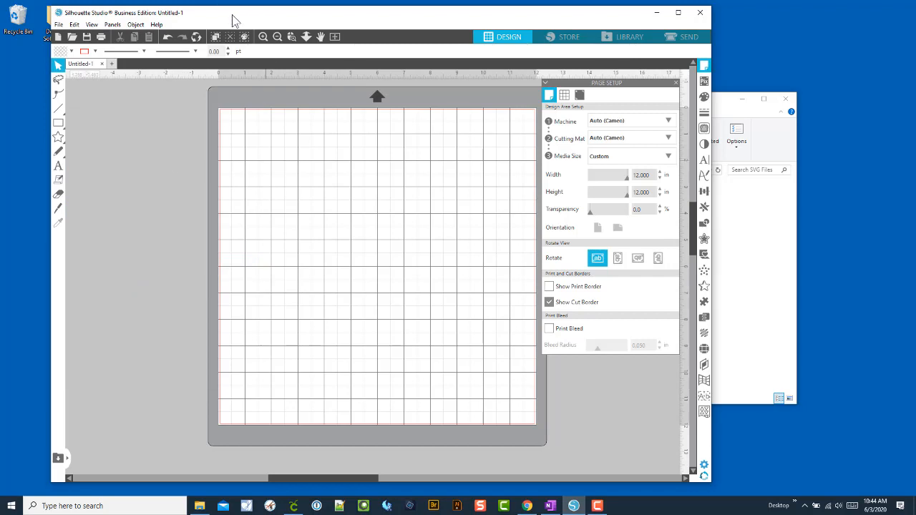
mouse_move(258, 17)
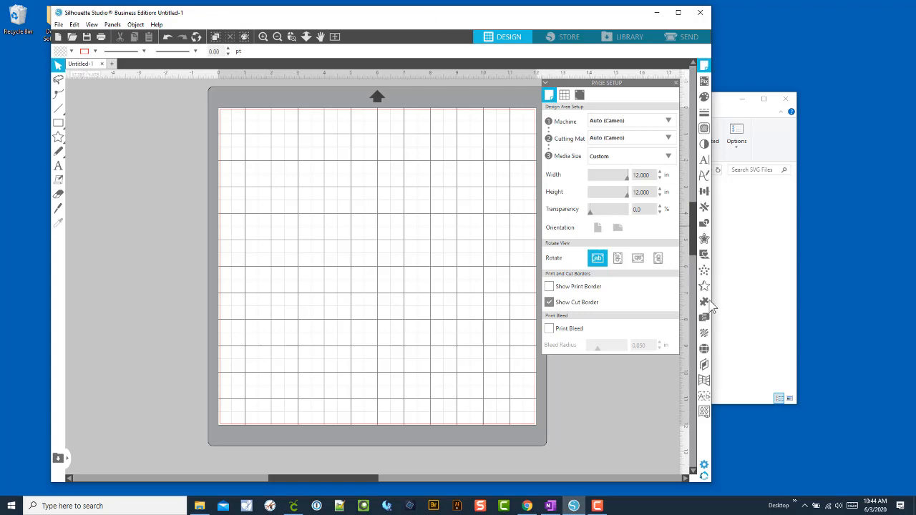
mouse_move(698, 15)
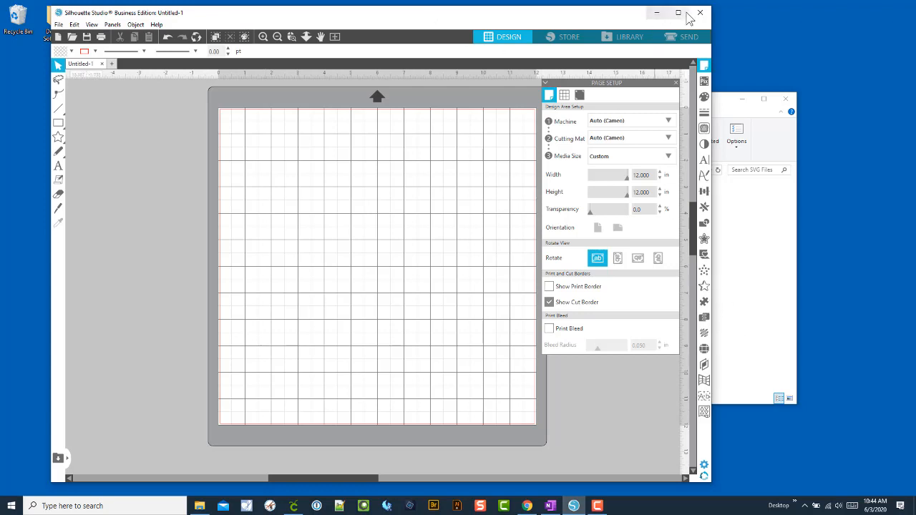
Close the untitled Silhouette Studio design window
left_click(700, 13)
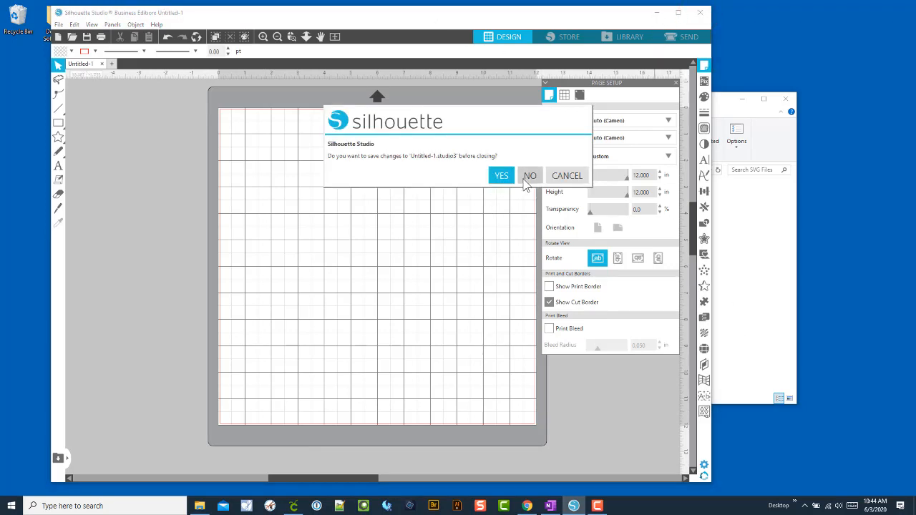
left_click(530, 175)
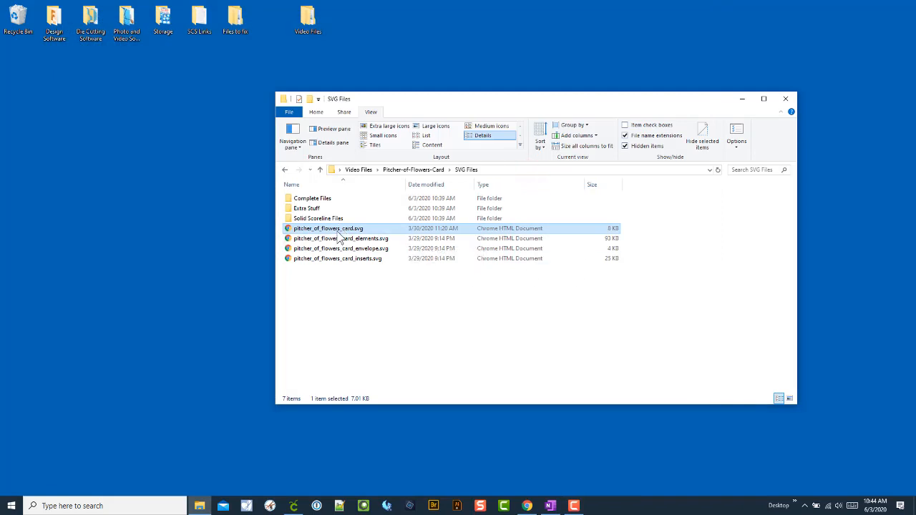
mouse_move(340, 237)
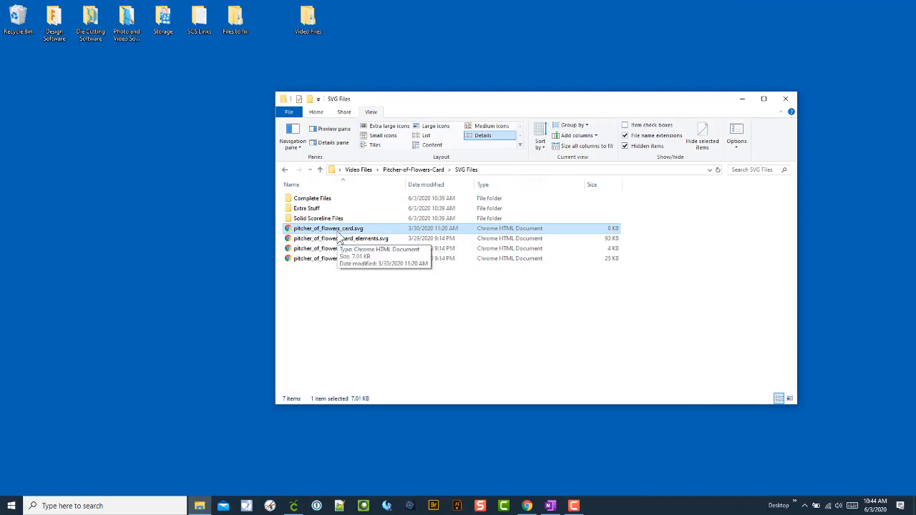
mouse_move(529, 238)
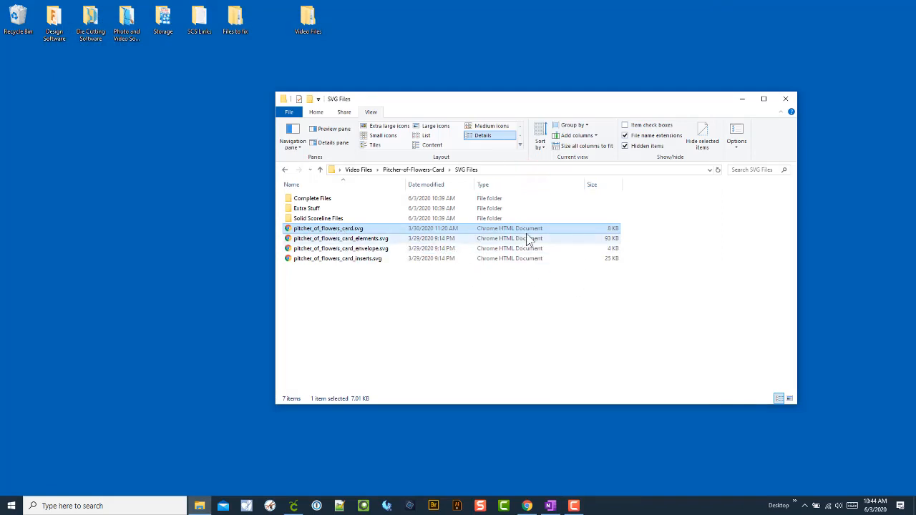
mouse_move(359, 232)
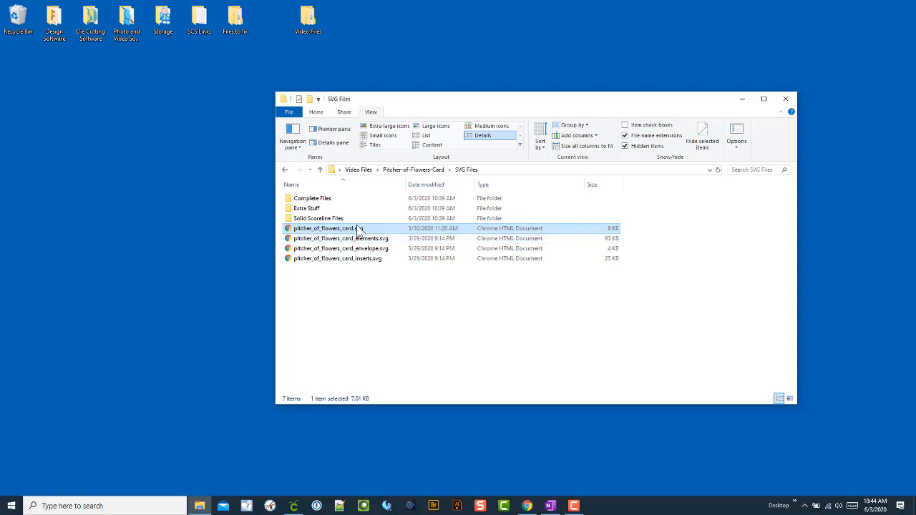
mouse_move(353, 229)
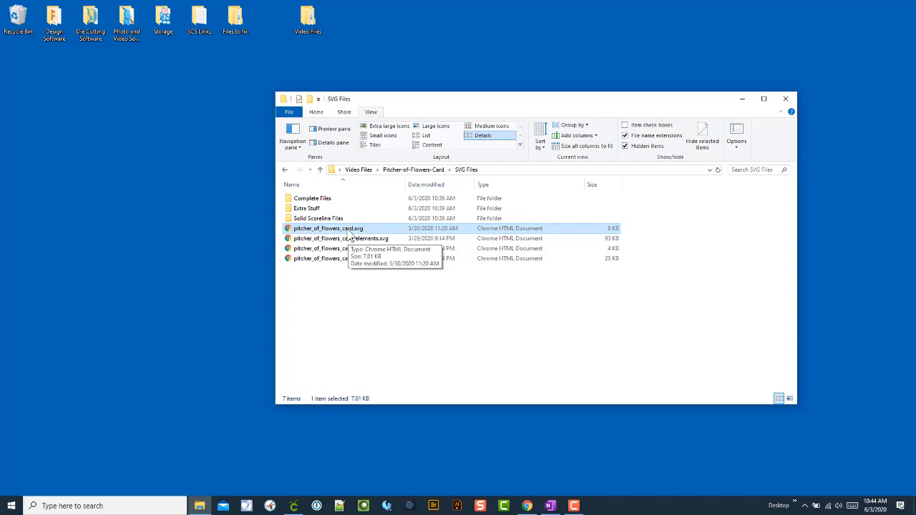
Show the Open with app list for pitcher_of_flowers_card.svg
right_click(328, 227)
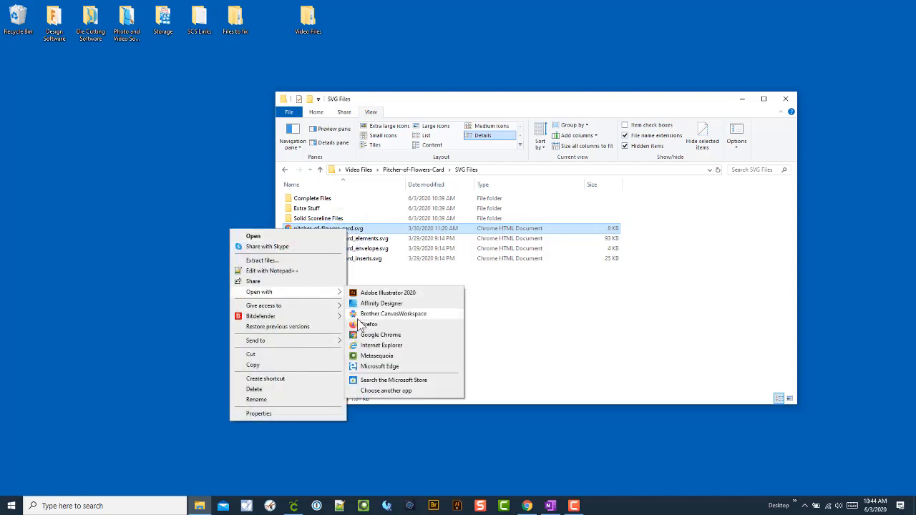
mouse_move(395, 398)
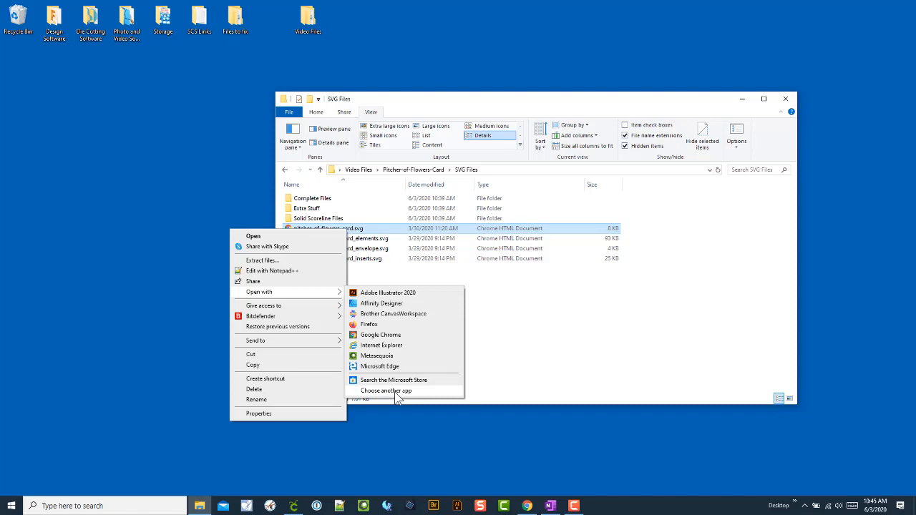
Choose Internet Explorer and make it always open .svg files
left_click(385, 391)
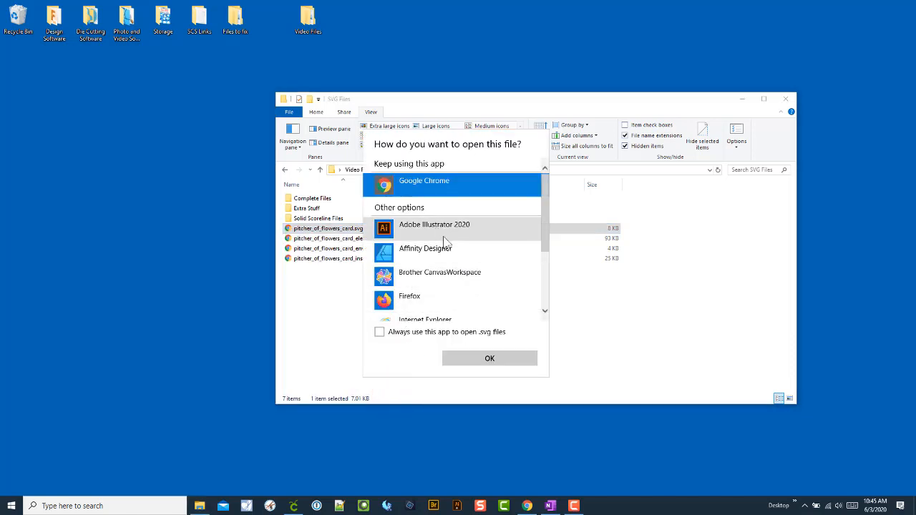
scroll("down", 3)
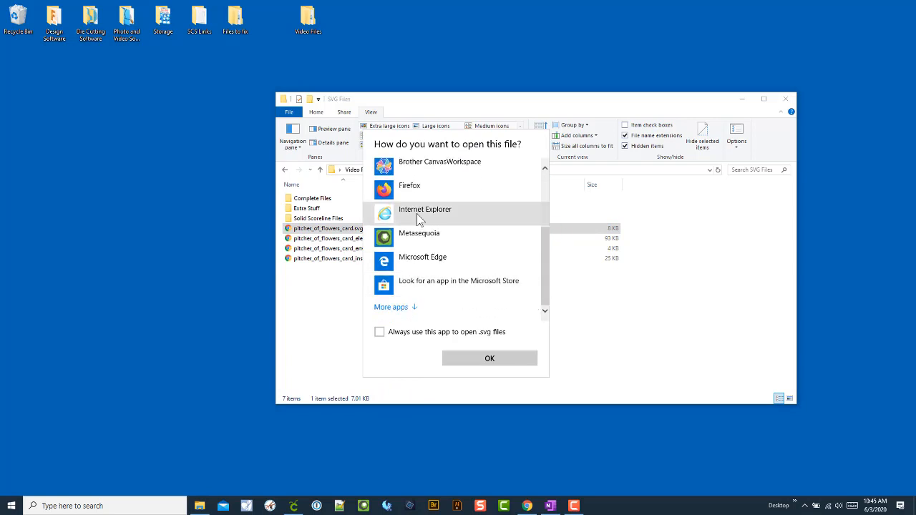
left_click(426, 209)
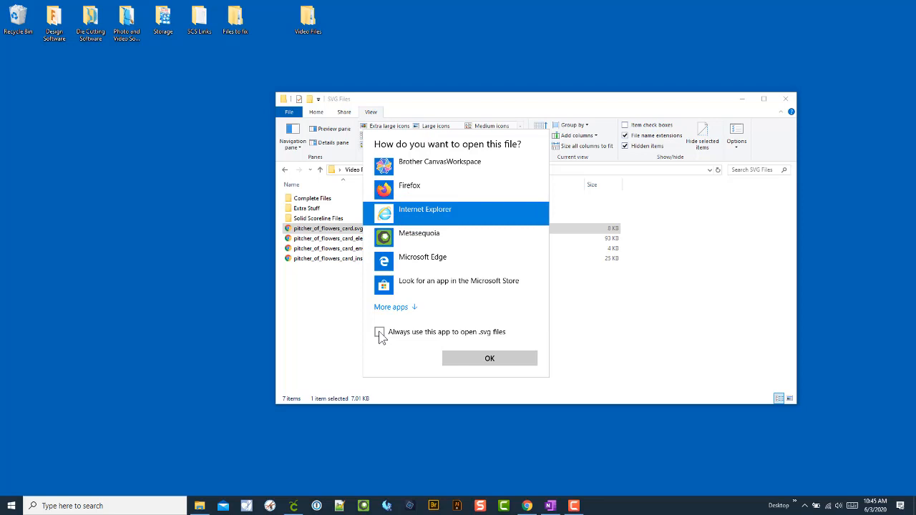
left_click(380, 332)
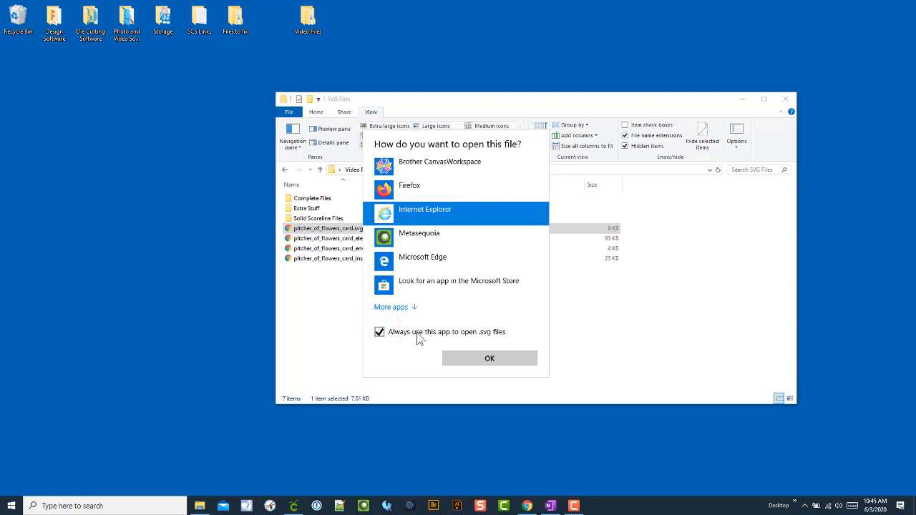
mouse_move(499, 342)
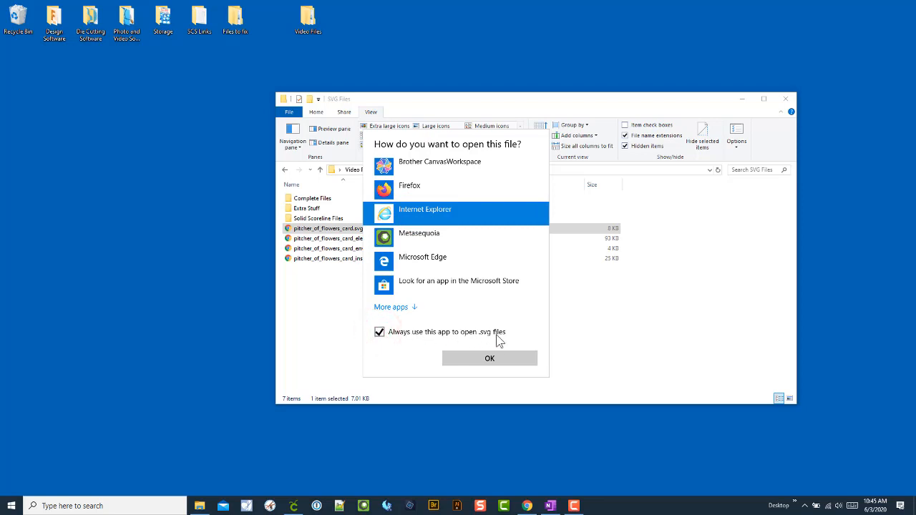
mouse_move(484, 339)
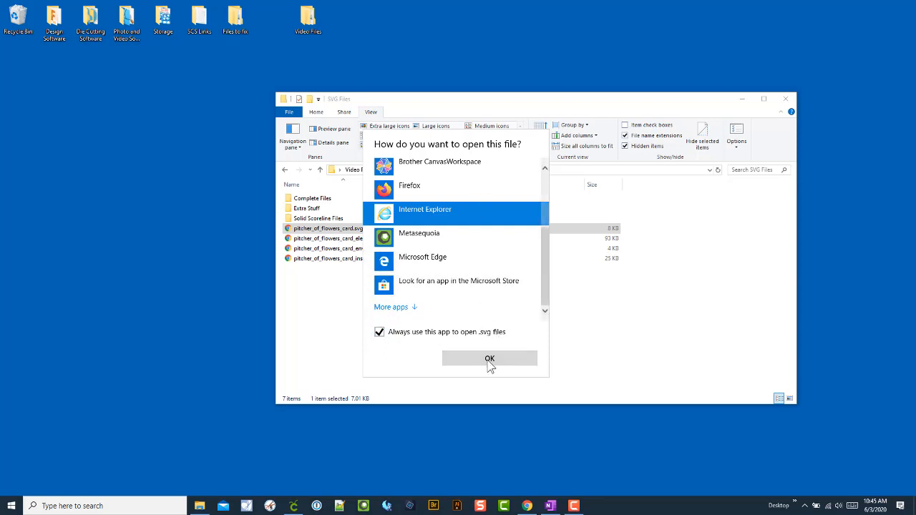
left_click(490, 358)
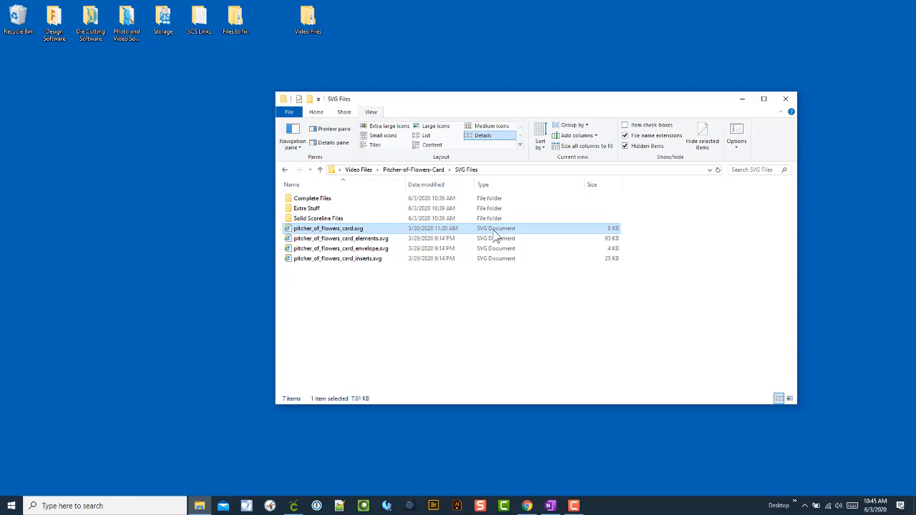
mouse_move(483, 231)
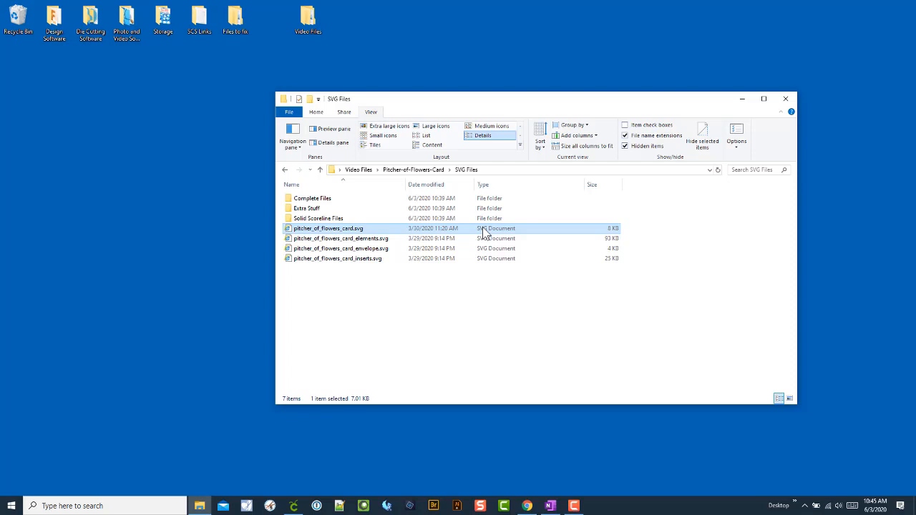